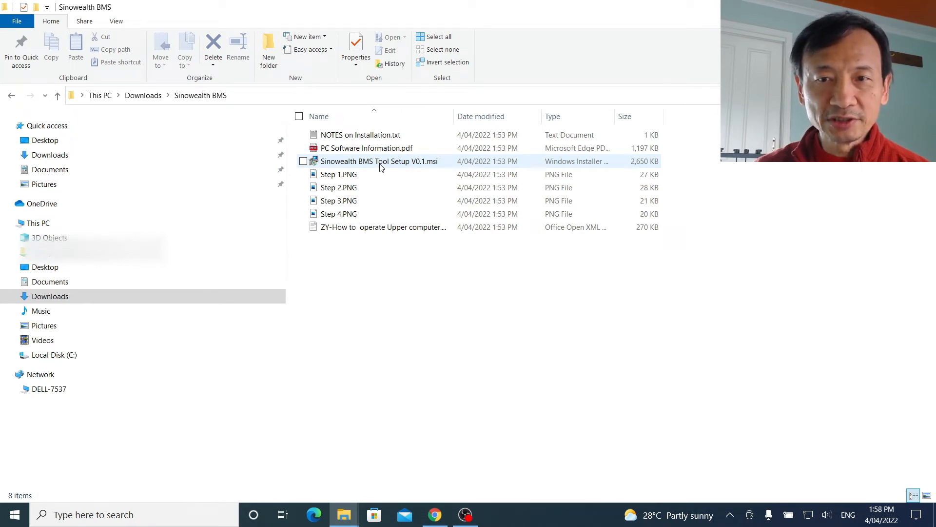
# - Run Sinowealth BMS Tool Setup V0.1.msi and install to the default Program Files (x86) folder
pyautogui.click(379, 161)
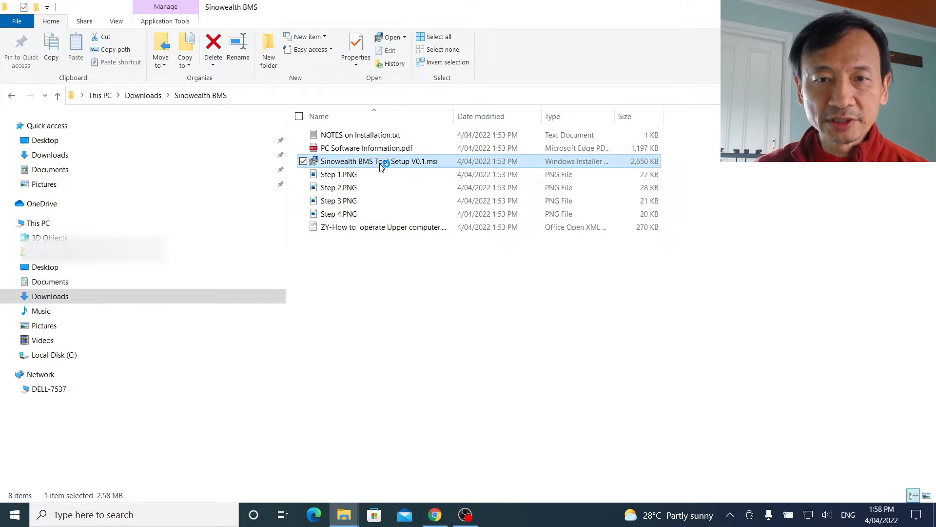
pyautogui.doubleClick(378, 161)
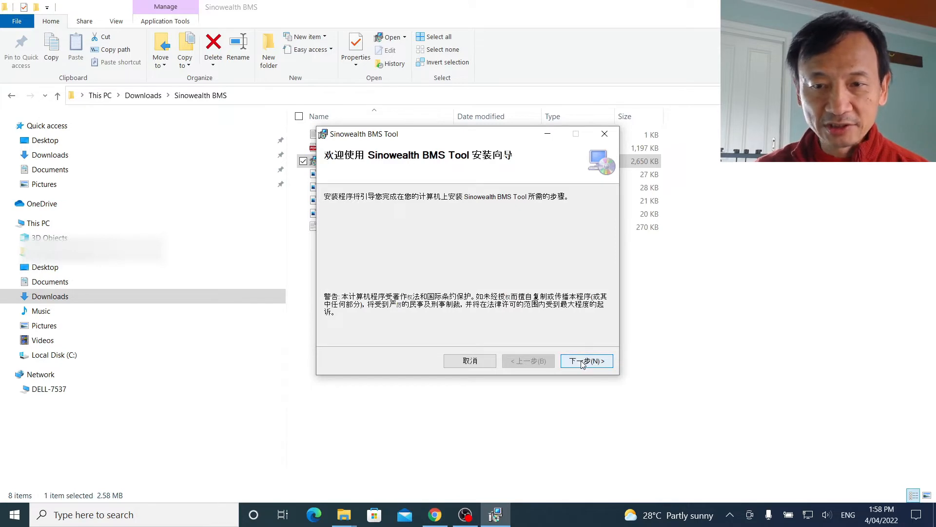
pyautogui.click(586, 361)
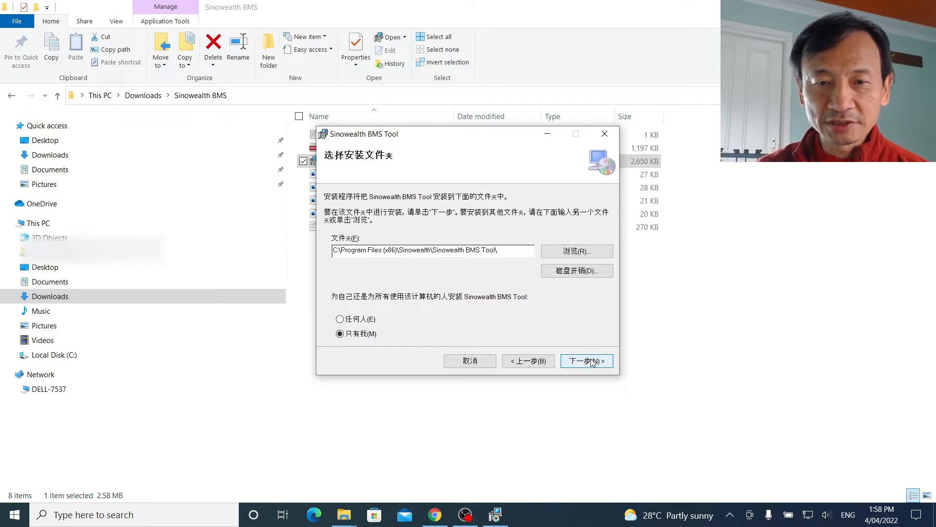
pyautogui.click(586, 360)
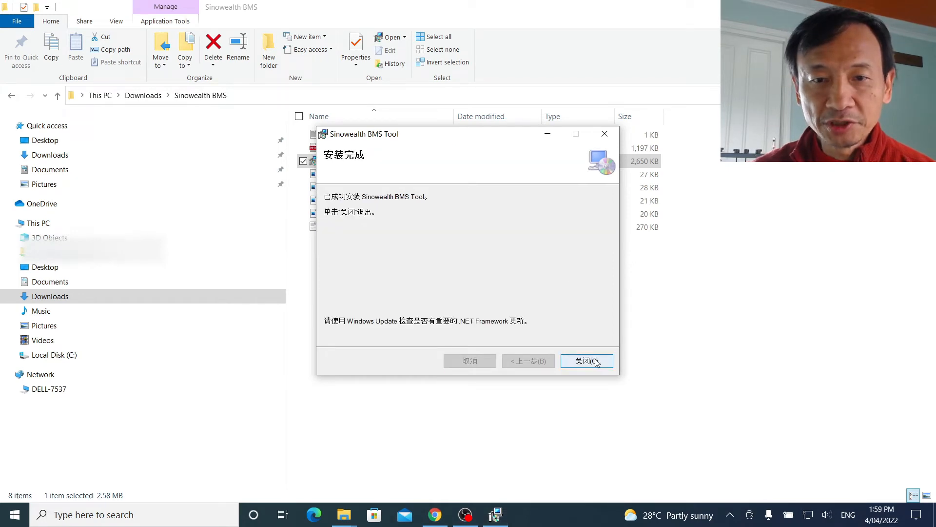
# - Close the installer and browse to the Sinowealth BMS Tool folder, selecting Sinowealth BMS Tool V0.1.exe
pyautogui.click(587, 361)
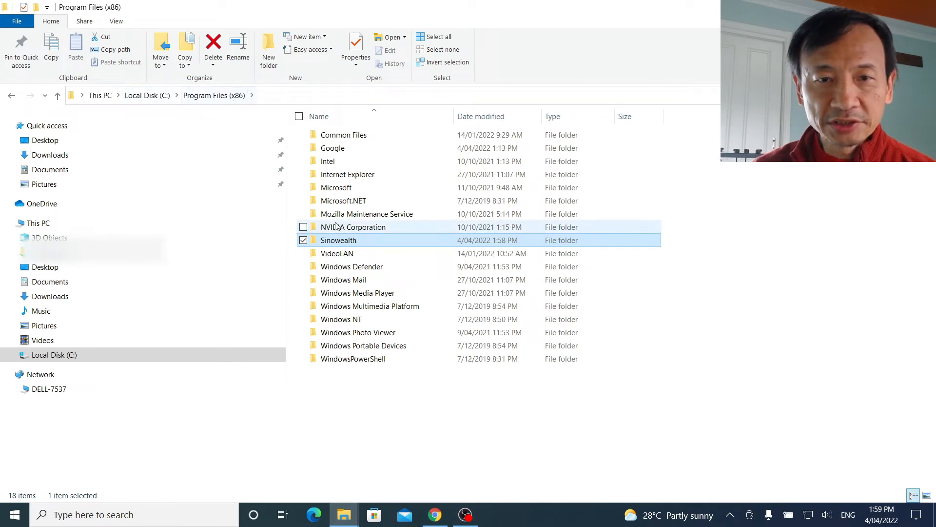
pyautogui.moveTo(339, 240)
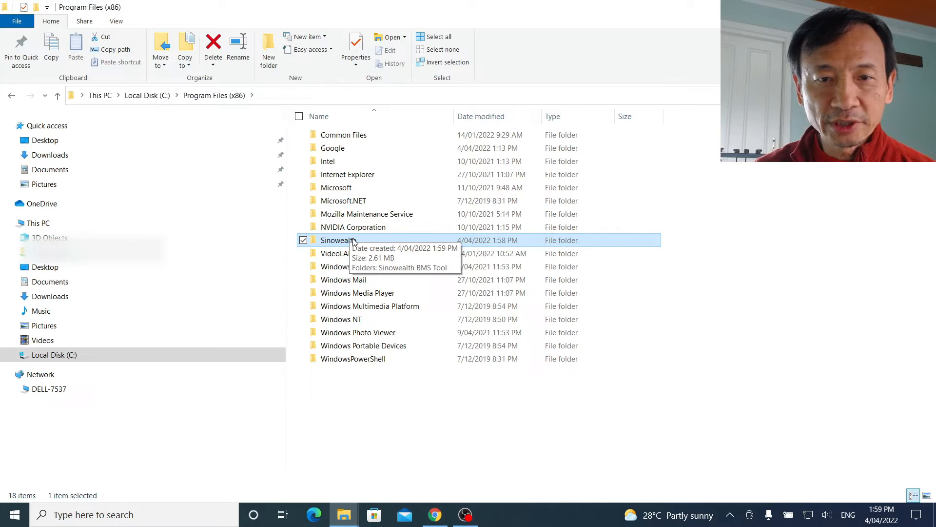
pyautogui.doubleClick(338, 240)
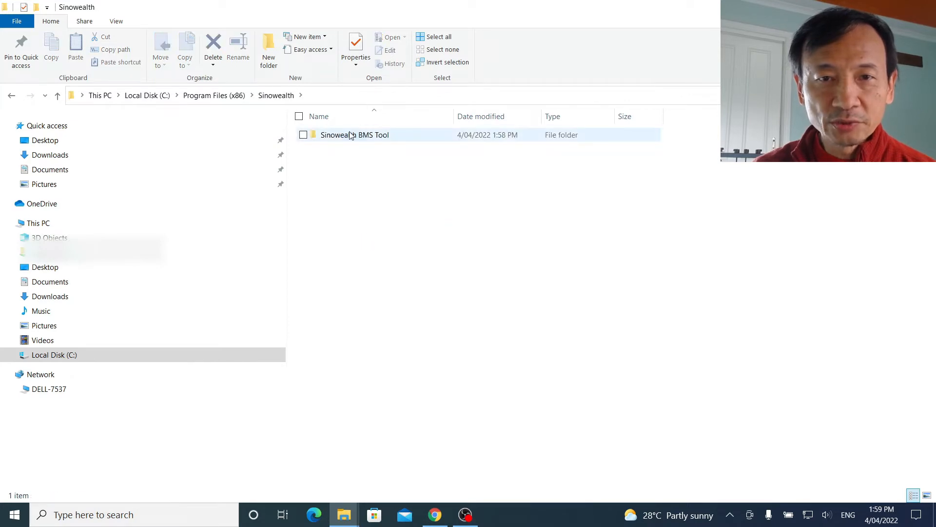
pyautogui.doubleClick(354, 134)
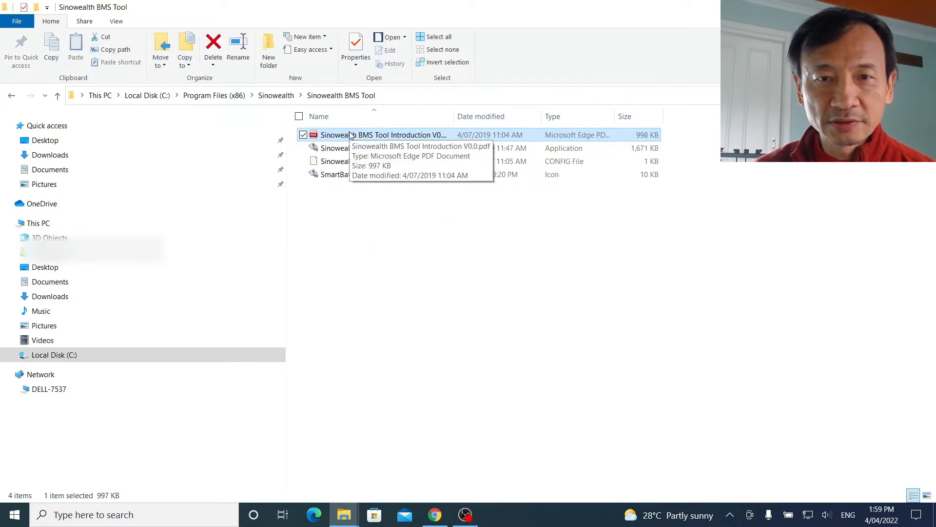
pyautogui.click(368, 147)
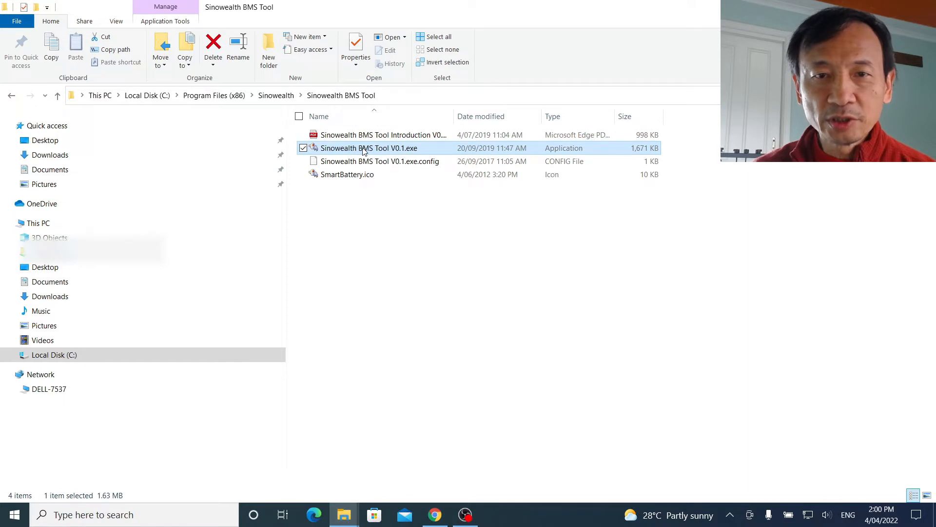
pyautogui.moveTo(444, 156)
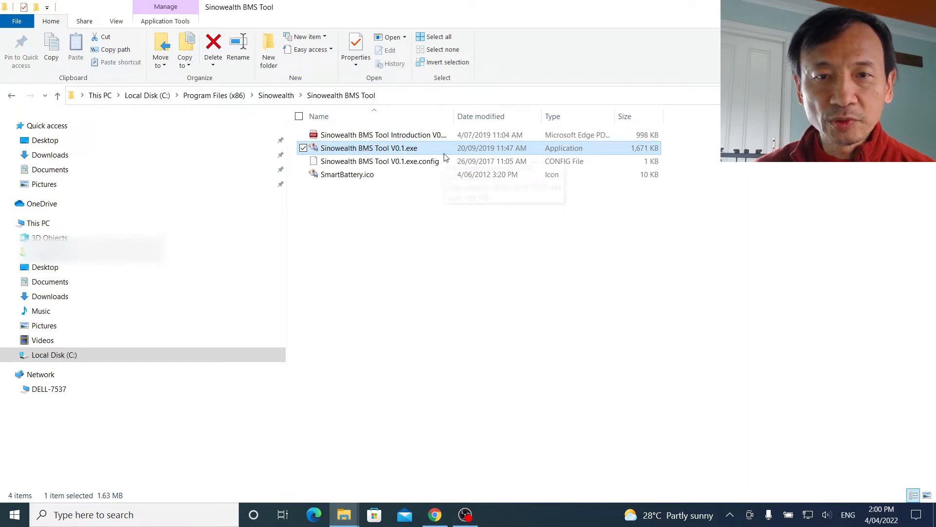
# - Launch Sinowealth BMS Tool V0.1, dismissing the no-port warning and accepting Port&IC Configuration
pyautogui.doubleClick(369, 147)
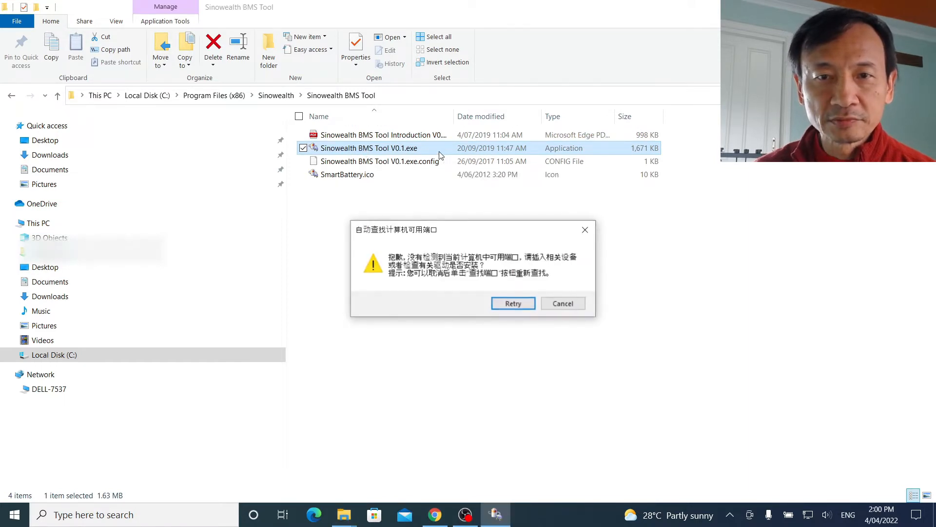
pyautogui.click(562, 302)
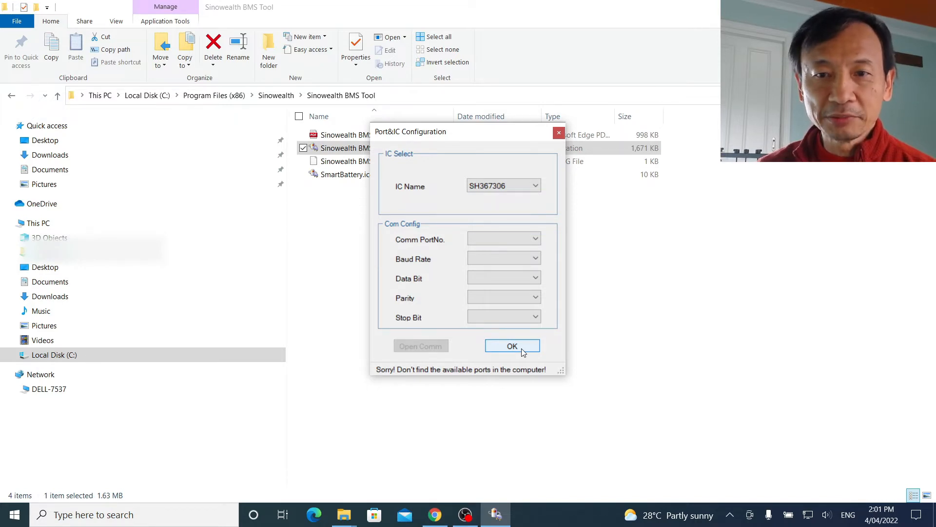
pyautogui.click(512, 345)
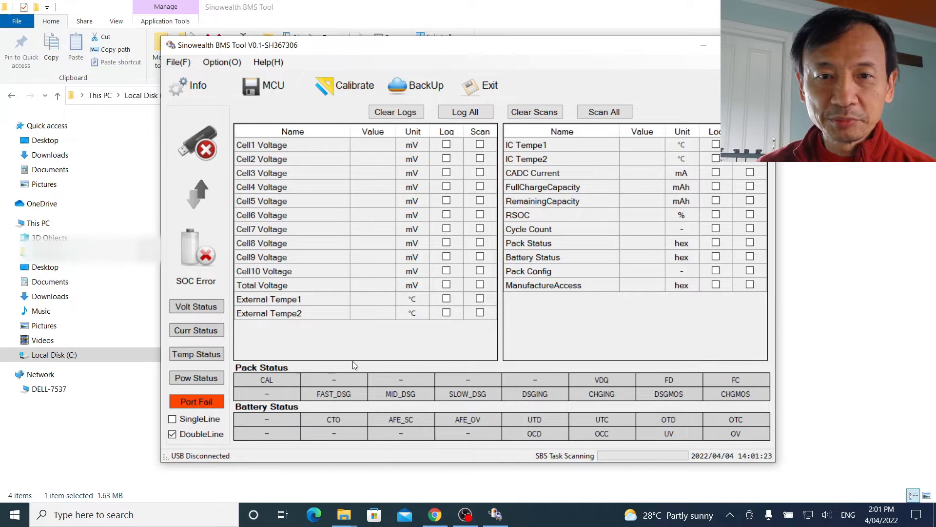
pyautogui.moveTo(197, 86)
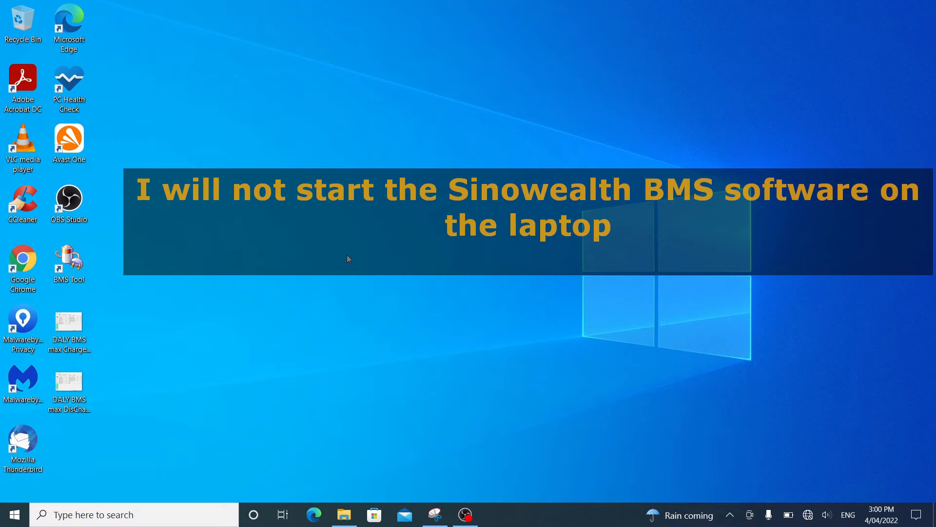
pyautogui.moveTo(90, 264)
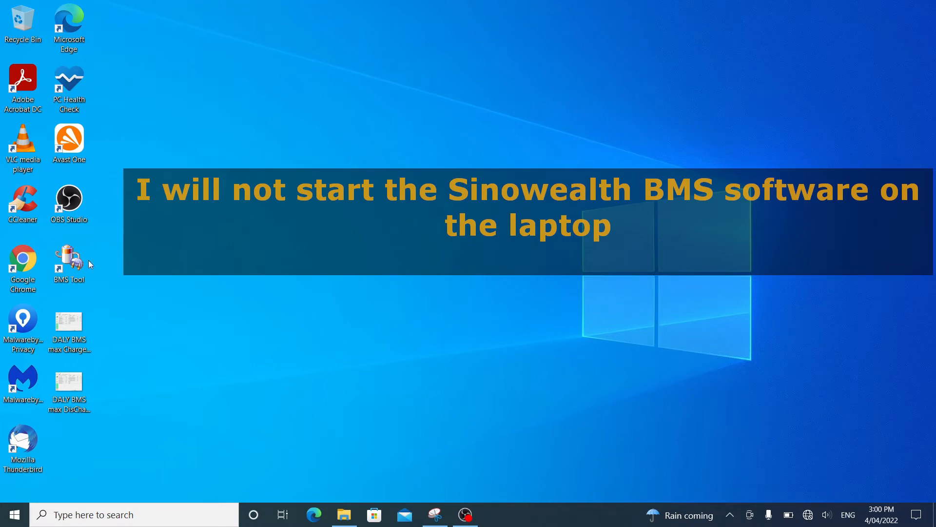
# - Start the BMS Tool on the laptop, choose IC SH39F003 and open COM5 at 9600 baud
pyautogui.doubleClick(69, 256)
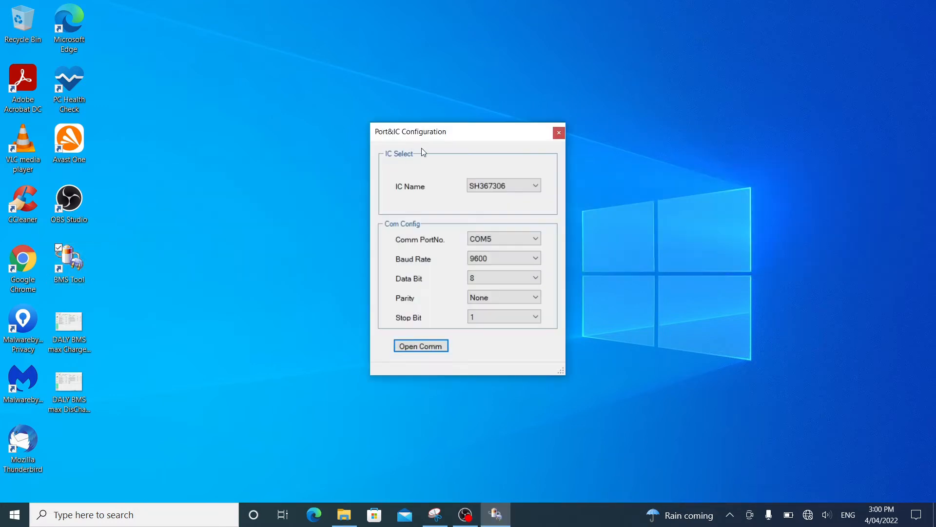
pyautogui.moveTo(457, 191)
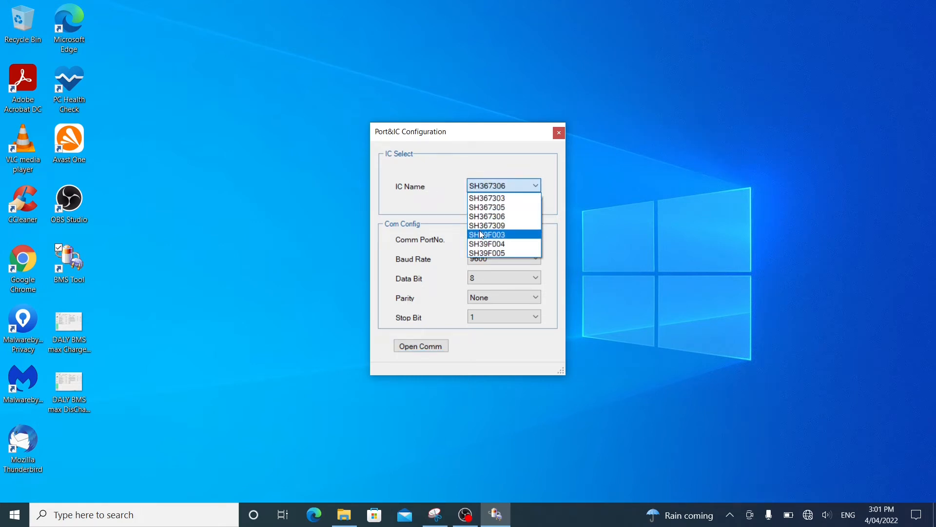
pyautogui.moveTo(515, 237)
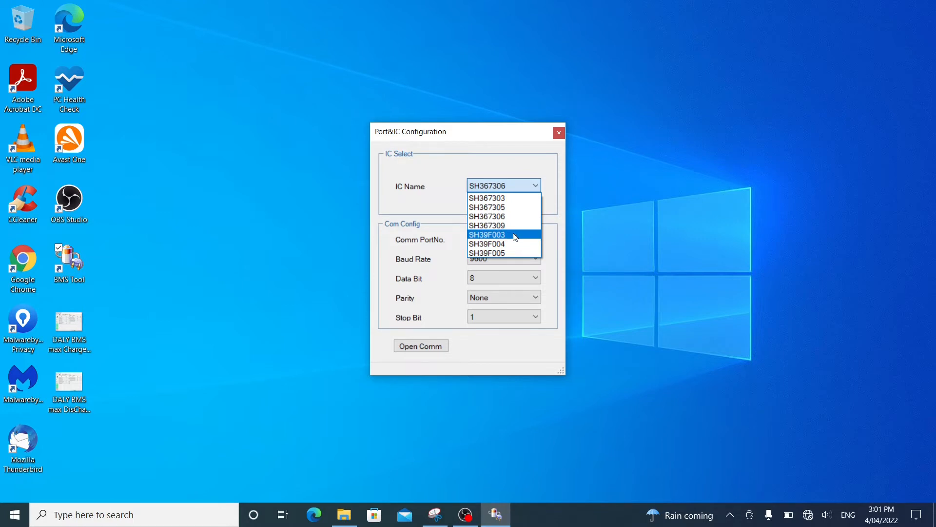
pyautogui.click(488, 234)
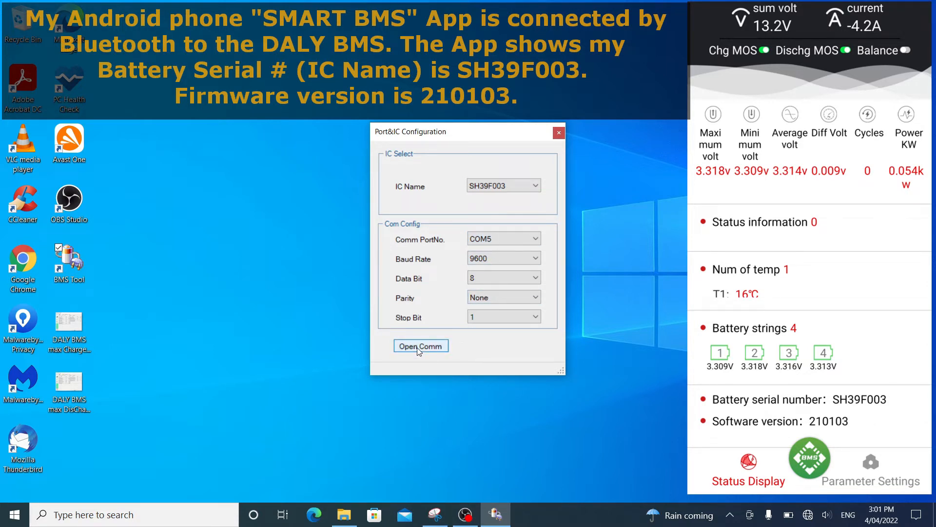
pyautogui.click(420, 345)
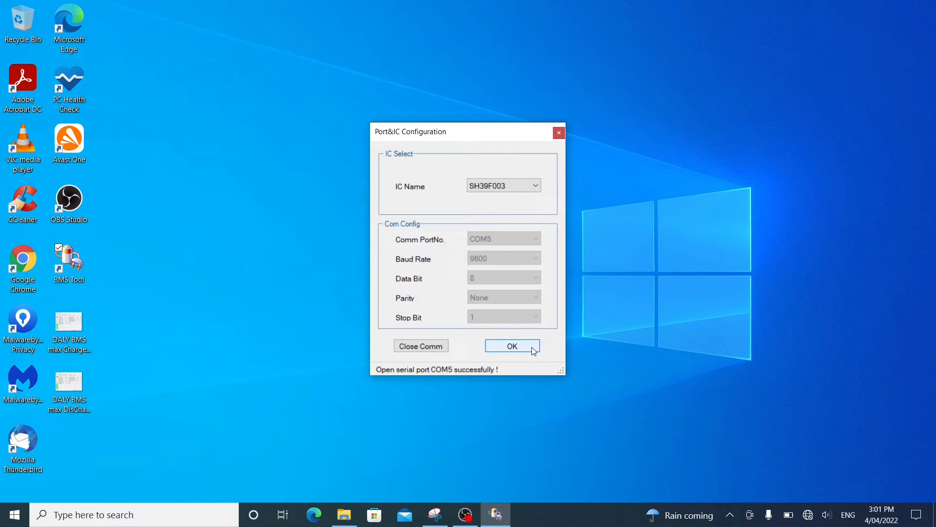
# - Confirm the configuration and Scan All, reading four cells near 3328 mV, 13308 mV total, 96%
pyautogui.click(512, 345)
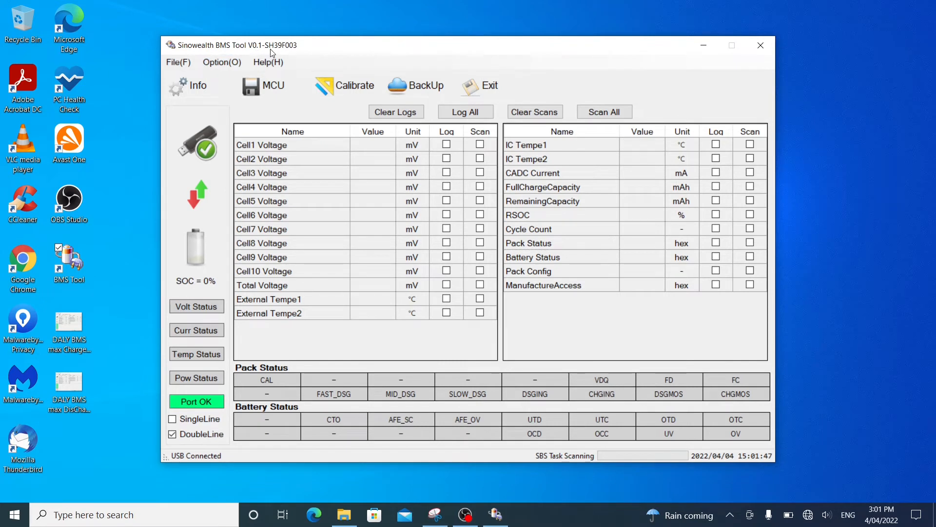
pyautogui.moveTo(296, 54)
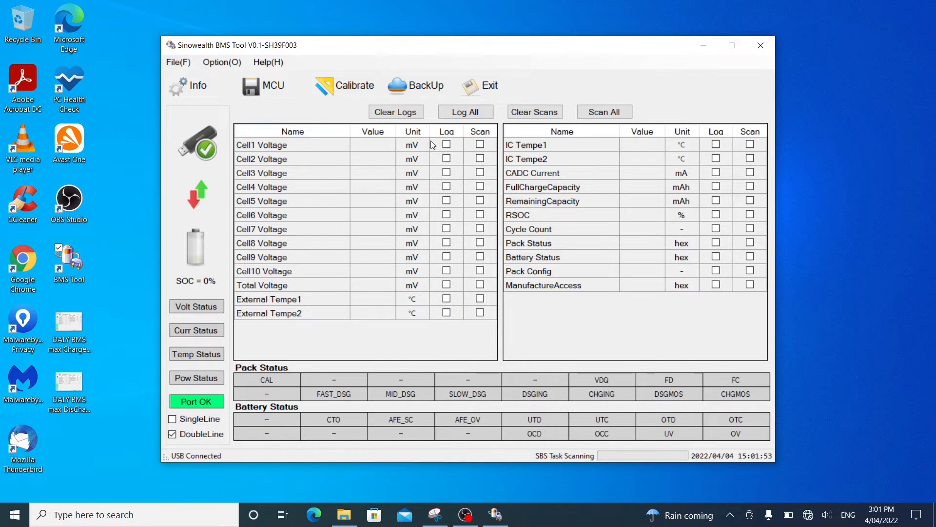
pyautogui.click(604, 111)
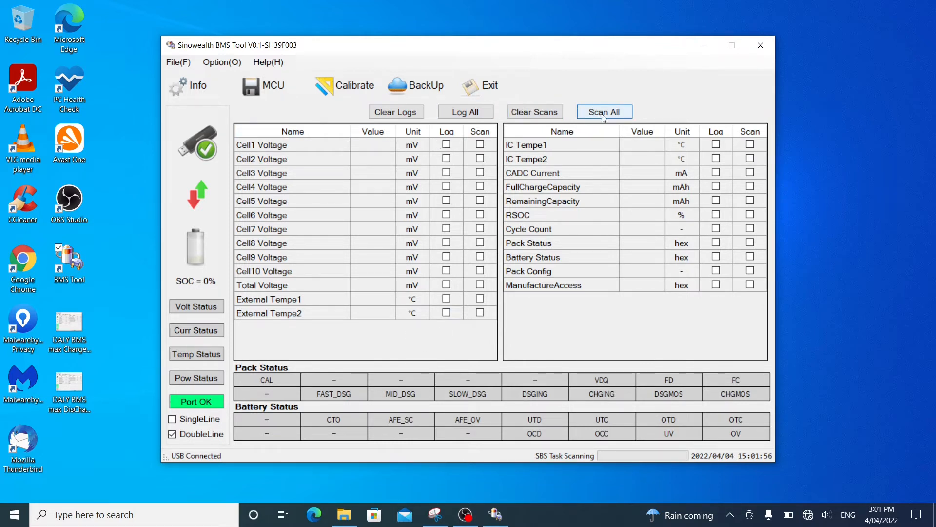
pyautogui.click(604, 111)
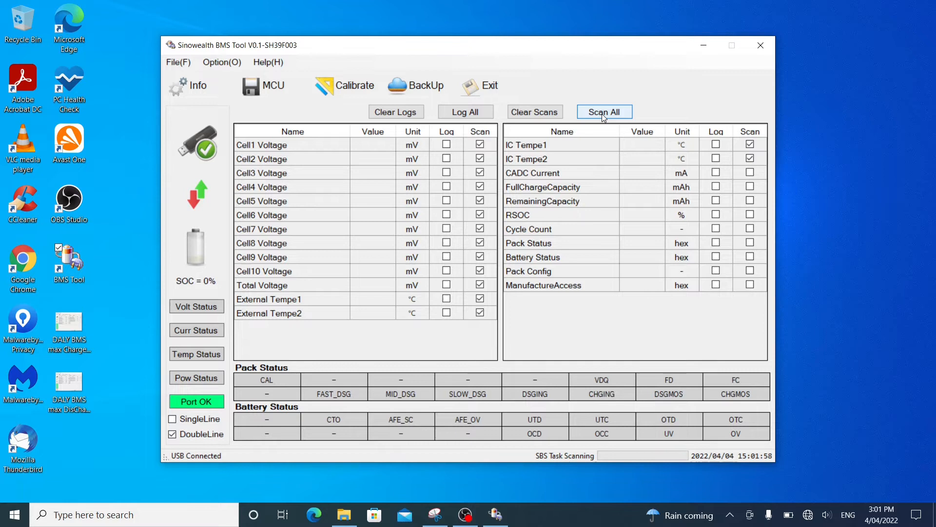
pyautogui.click(604, 111)
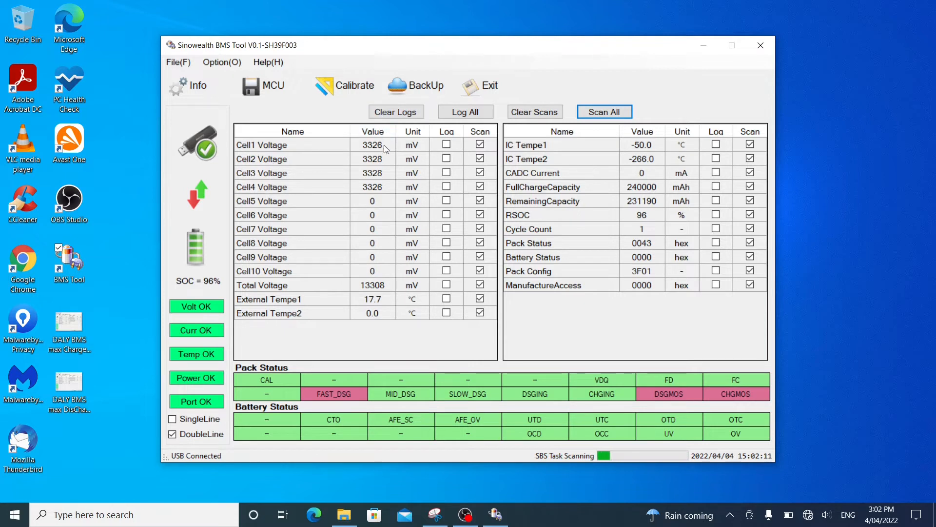
pyautogui.moveTo(337, 272)
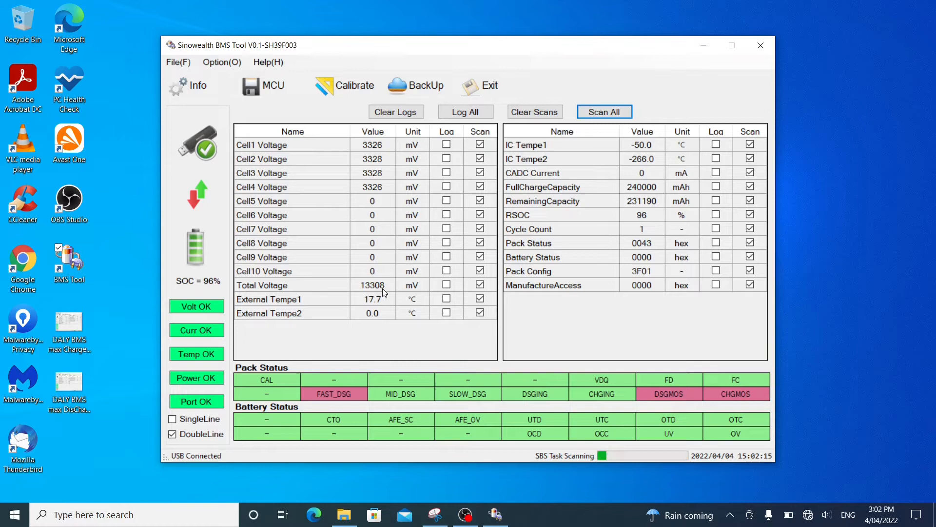
pyautogui.moveTo(370, 352)
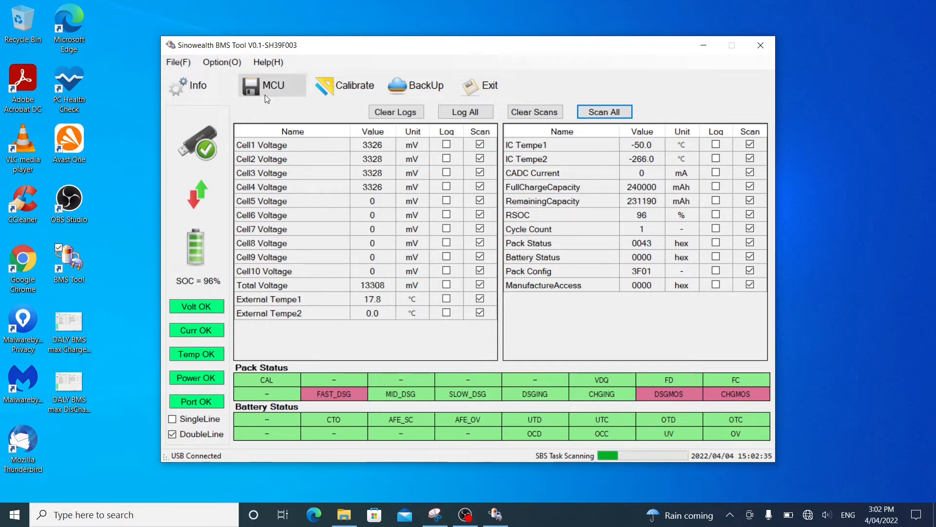
pyautogui.click(272, 84)
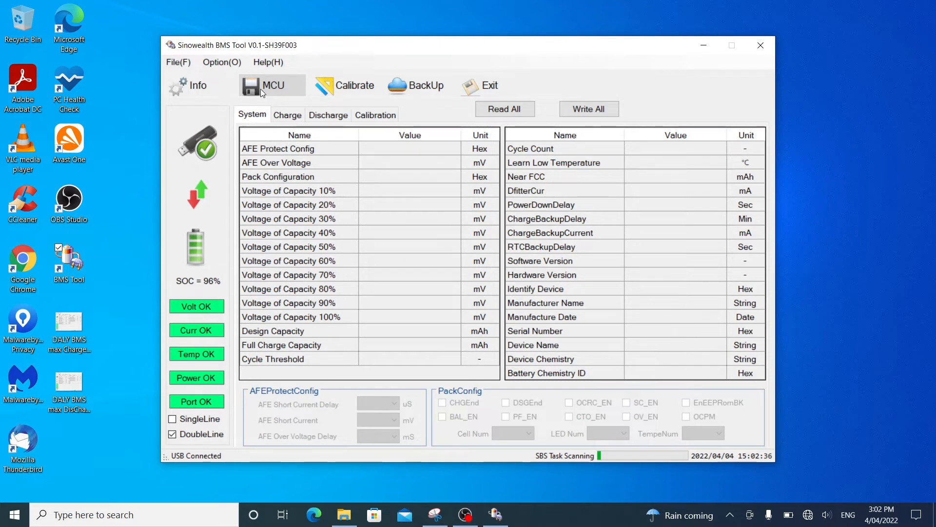
pyautogui.click(504, 108)
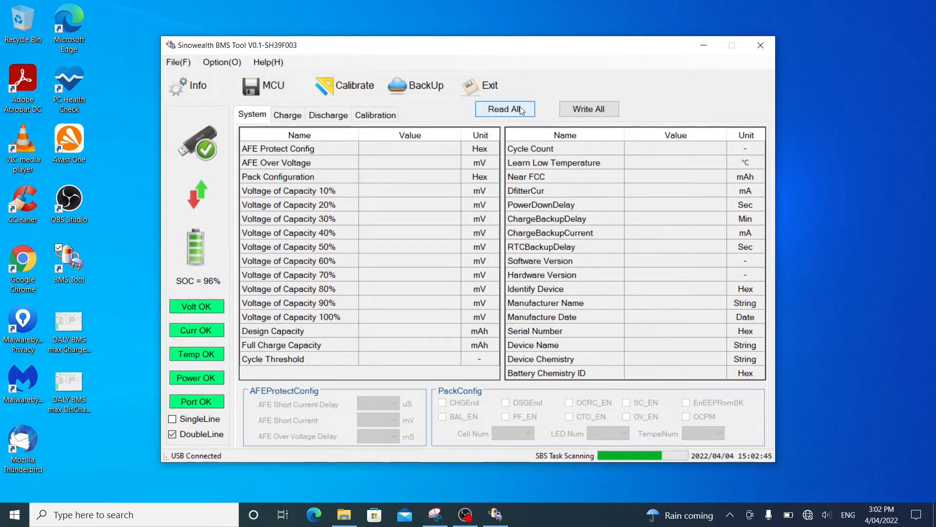
pyautogui.click(504, 109)
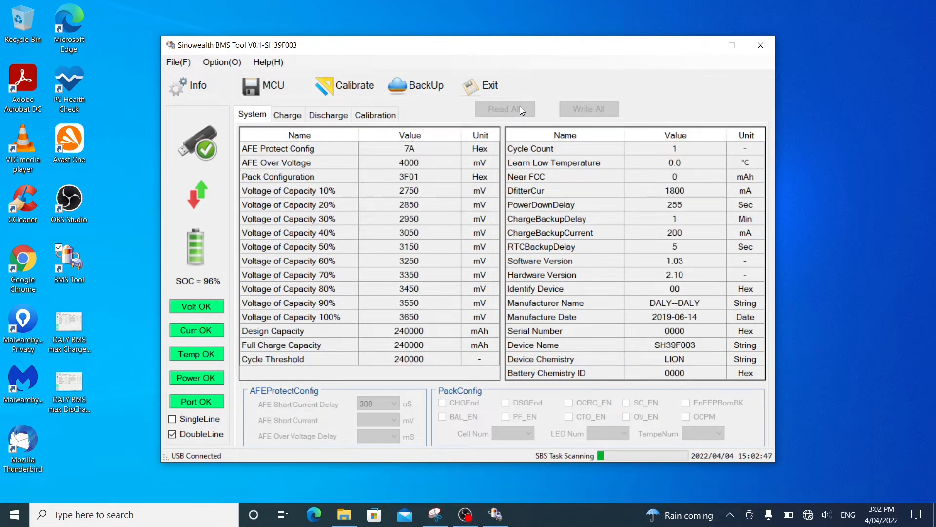
pyautogui.click(504, 109)
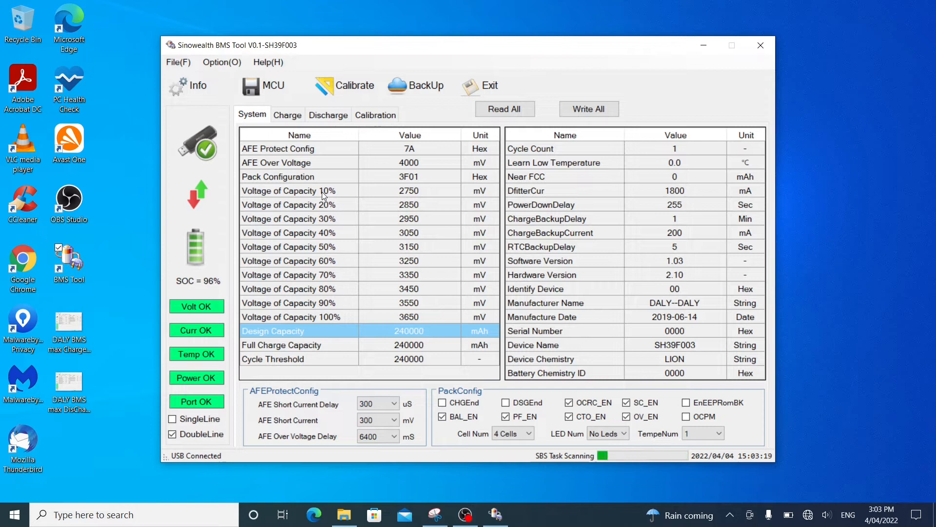
pyautogui.moveTo(393, 204)
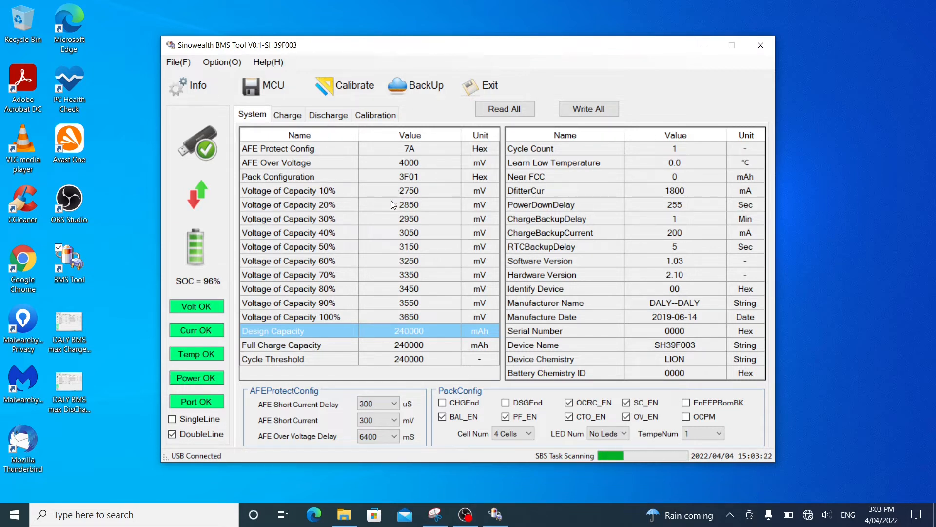
pyautogui.moveTo(406, 197)
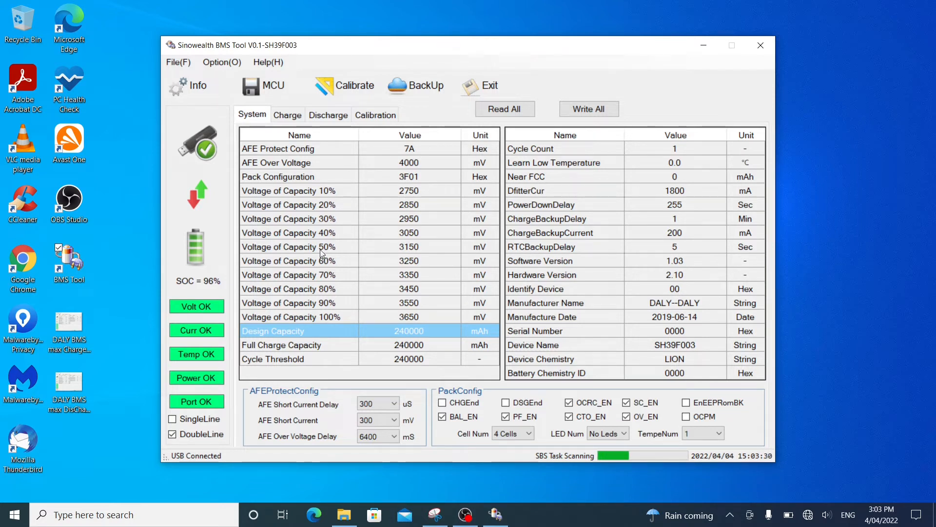
pyautogui.moveTo(427, 249)
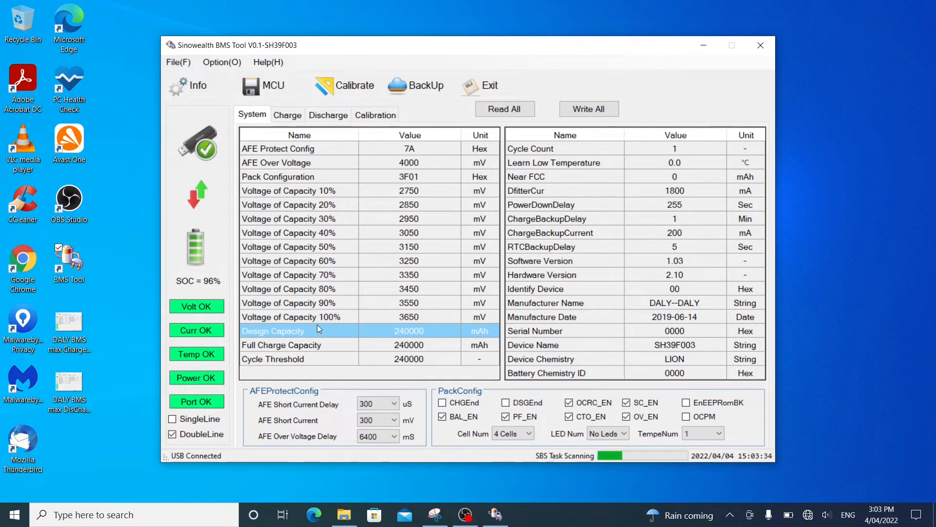
pyautogui.moveTo(398, 323)
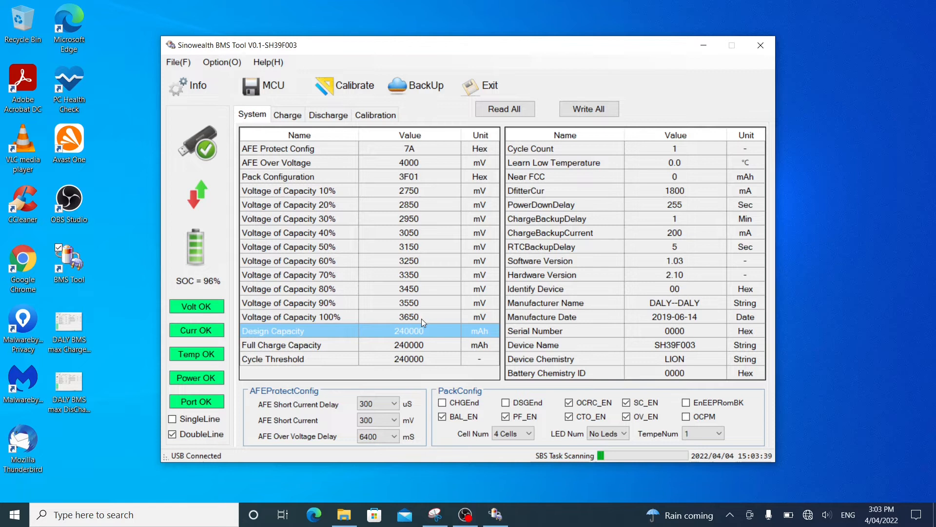
pyautogui.moveTo(390, 353)
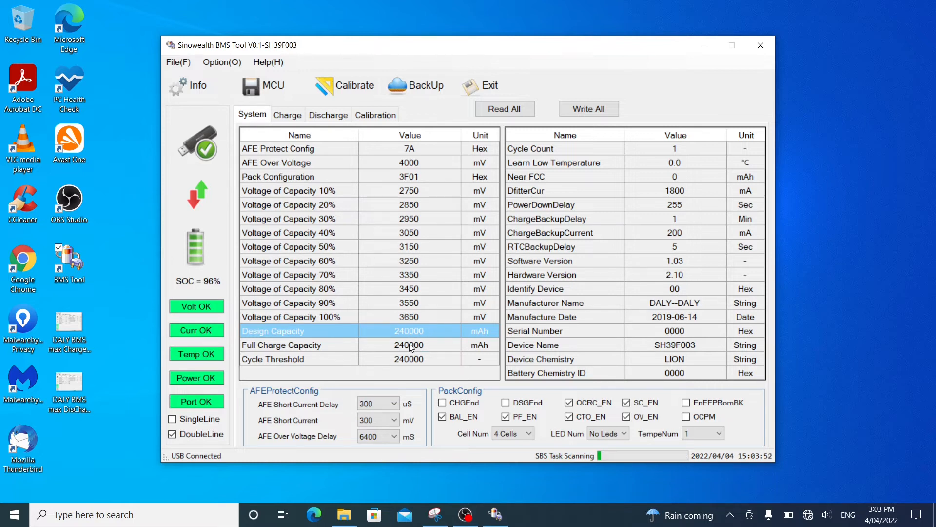
pyautogui.click(408, 344)
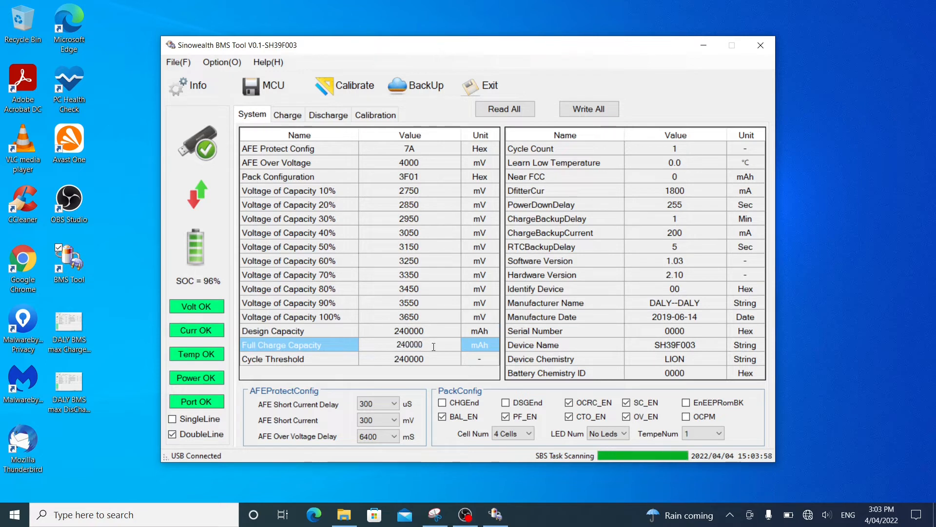
pyautogui.click(411, 344)
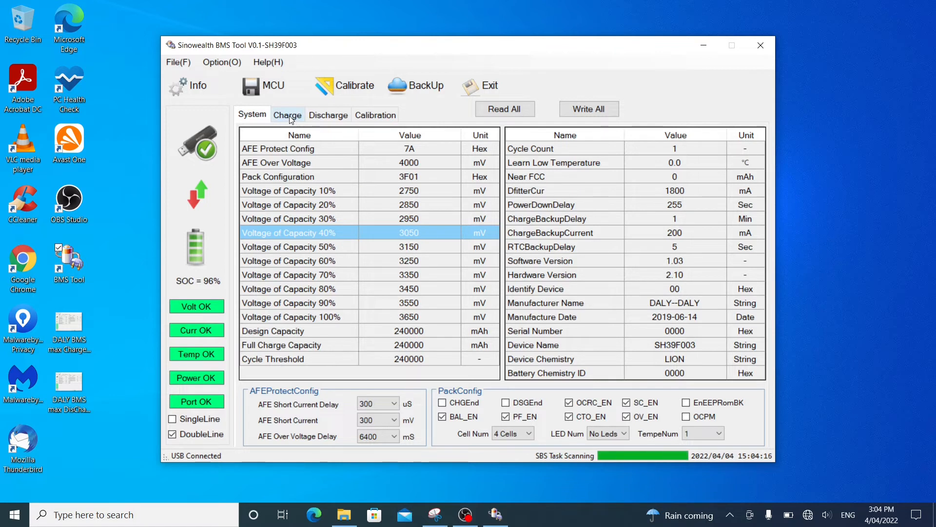
# - Review the Charge, Discharge and Calibration tabs, then show the Calibrate panel for voltage, temperature and current
pyautogui.click(287, 115)
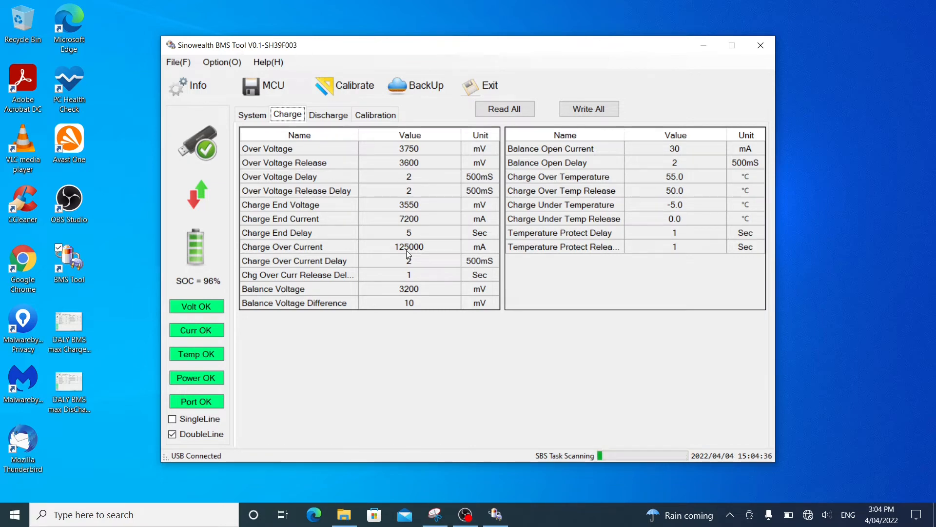
pyautogui.click(327, 115)
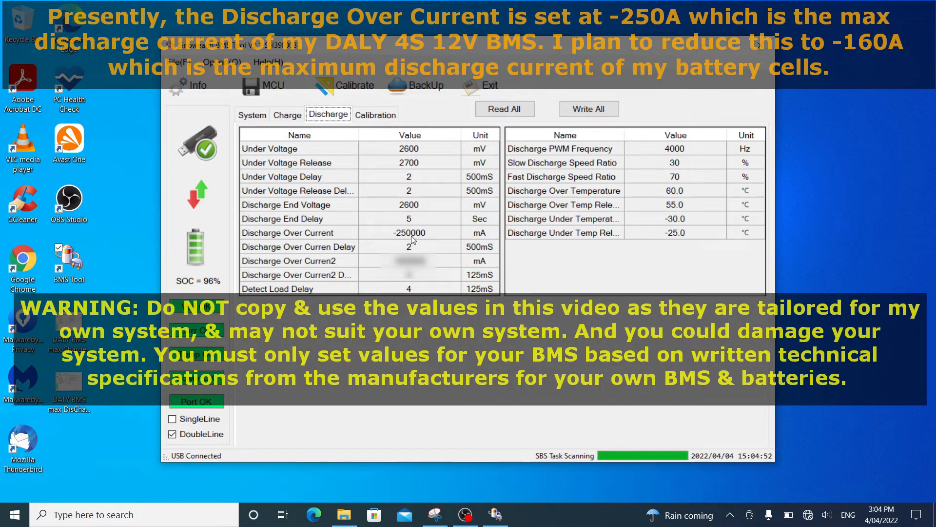
pyautogui.click(374, 114)
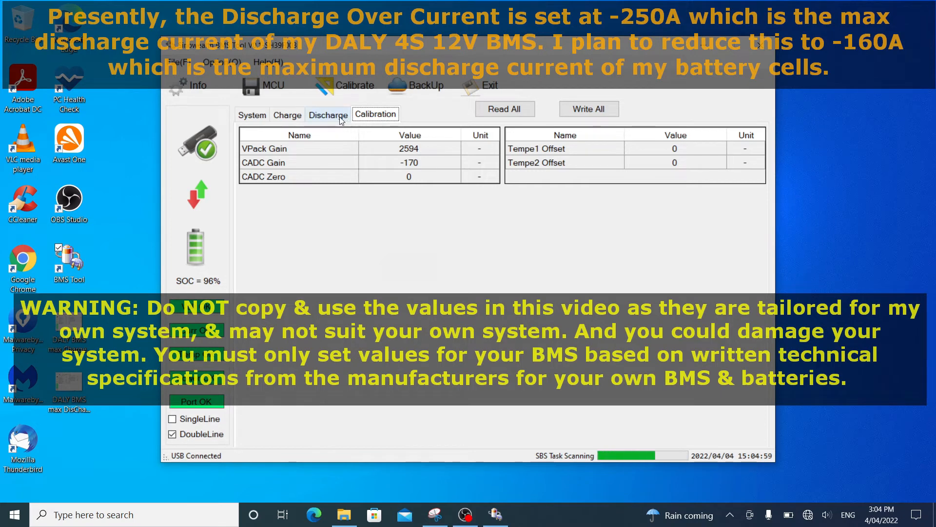
pyautogui.click(354, 85)
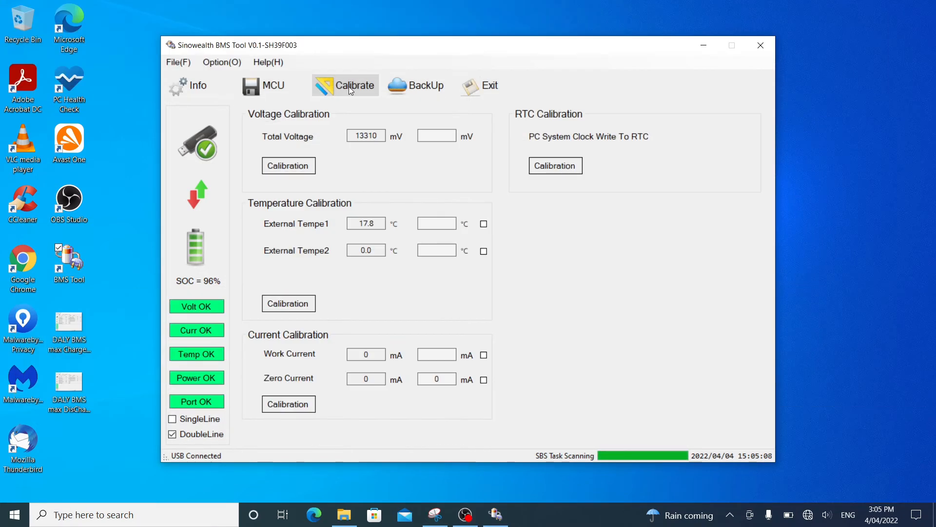
pyautogui.moveTo(478, 174)
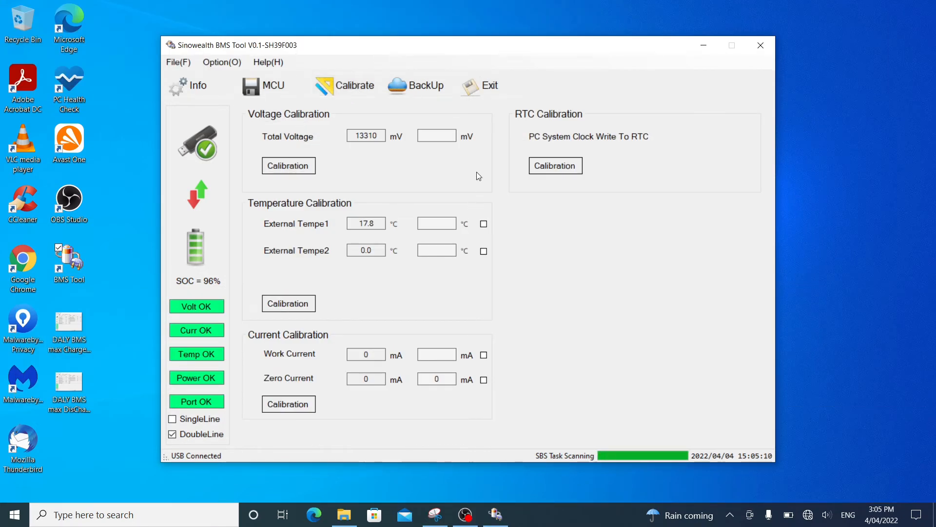
# - Show the BackUp records table with time, pack status, FCC, RC and voltage columns
pyautogui.click(418, 84)
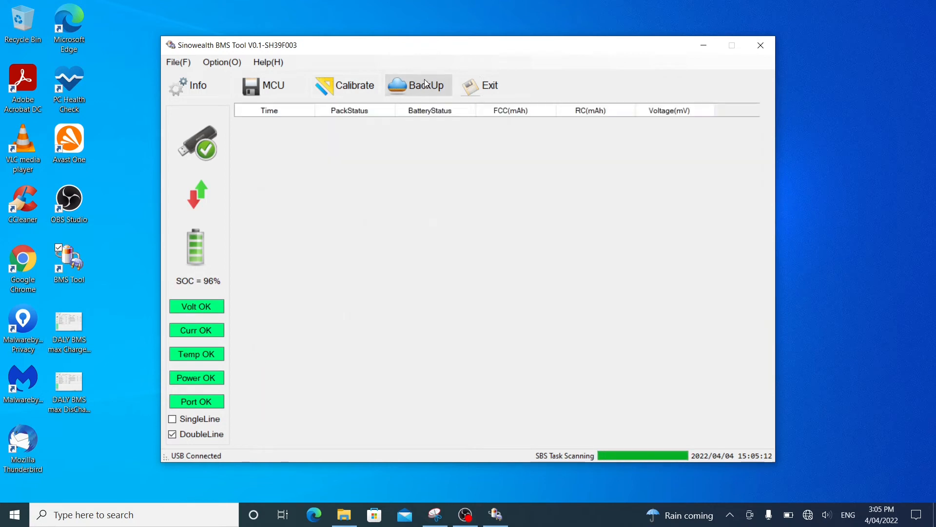
pyautogui.click(419, 85)
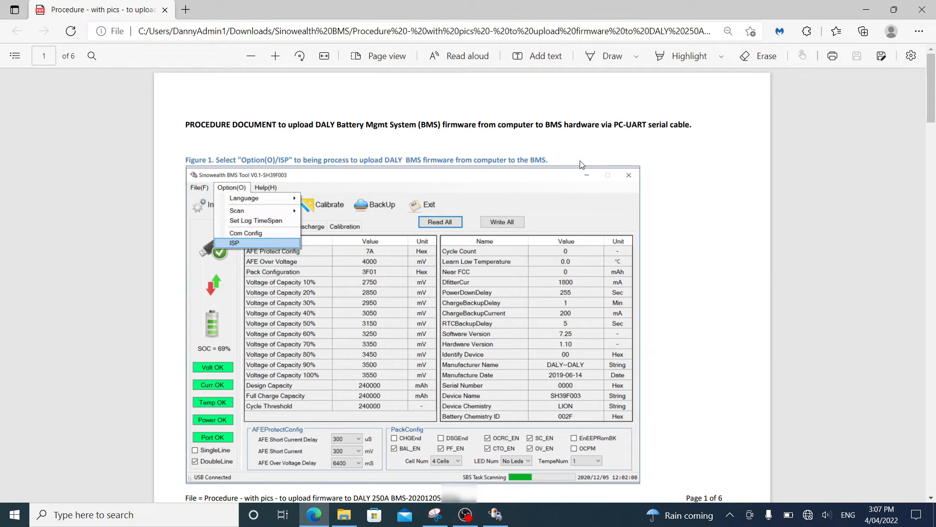
pyautogui.moveTo(236, 197)
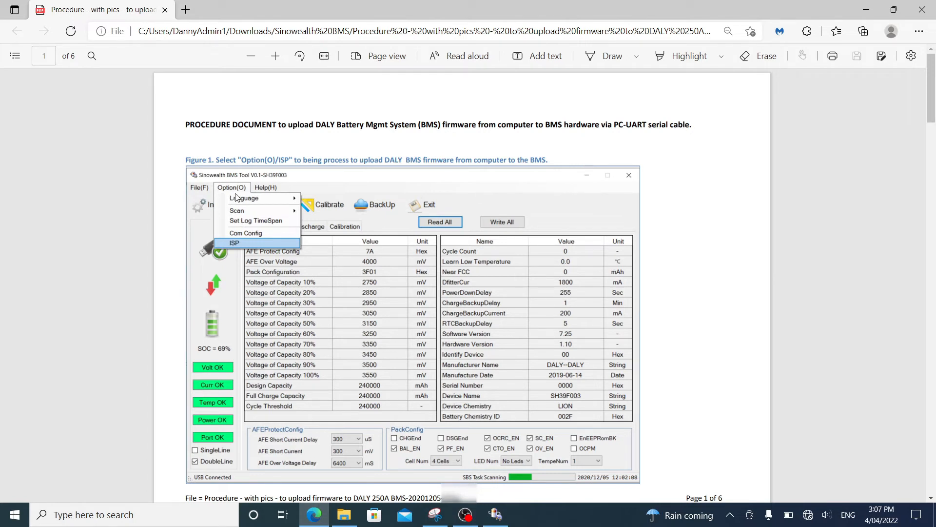
pyautogui.moveTo(235, 244)
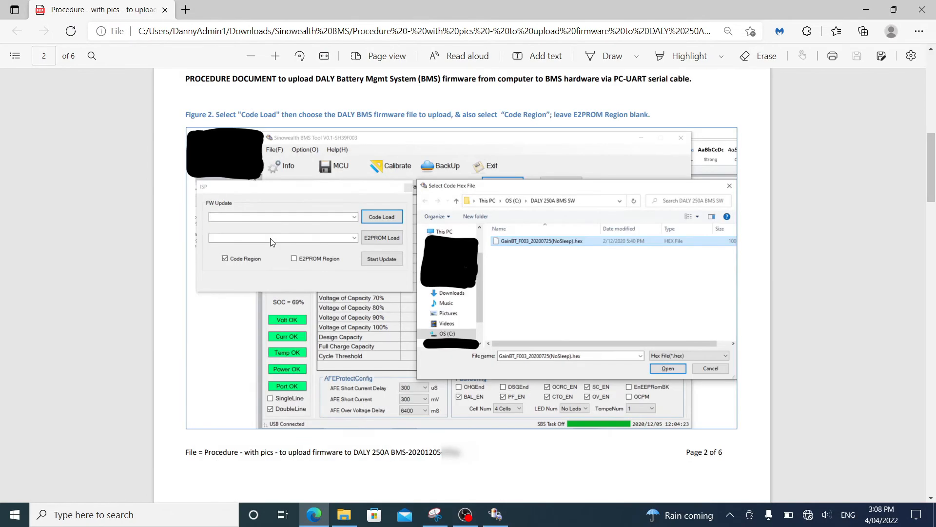
pyautogui.moveTo(396, 272)
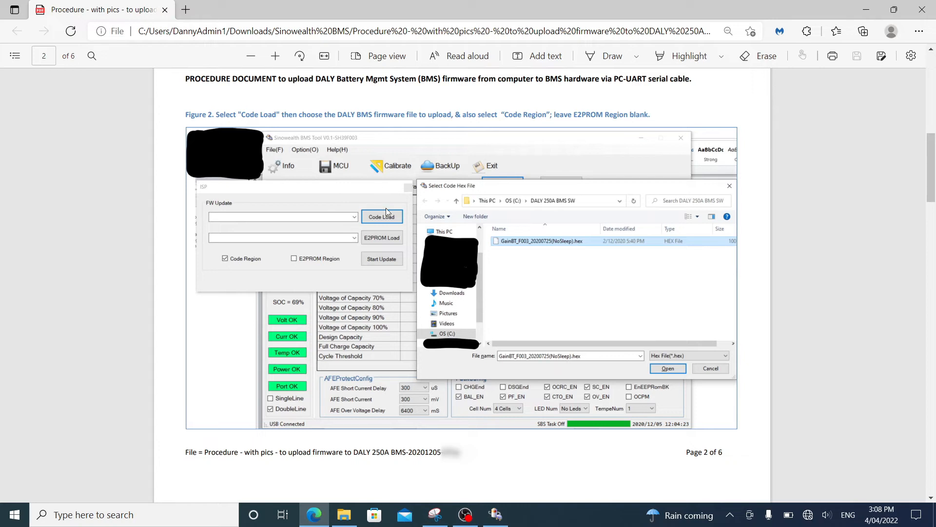
pyautogui.moveTo(389, 243)
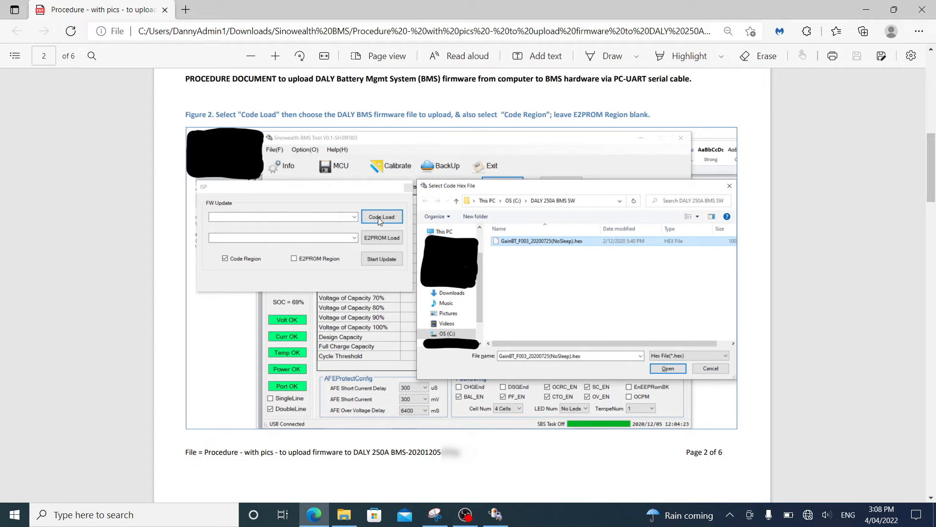
pyautogui.moveTo(527, 401)
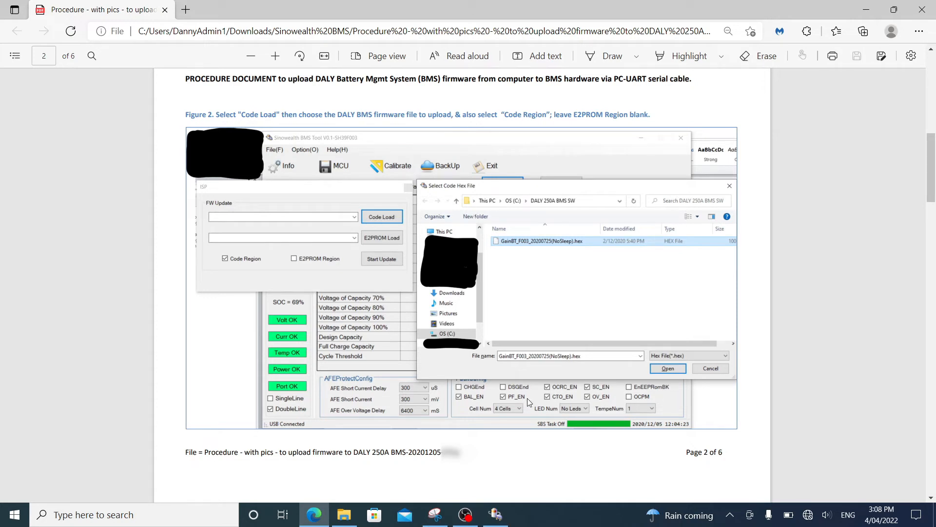
pyautogui.moveTo(524, 219)
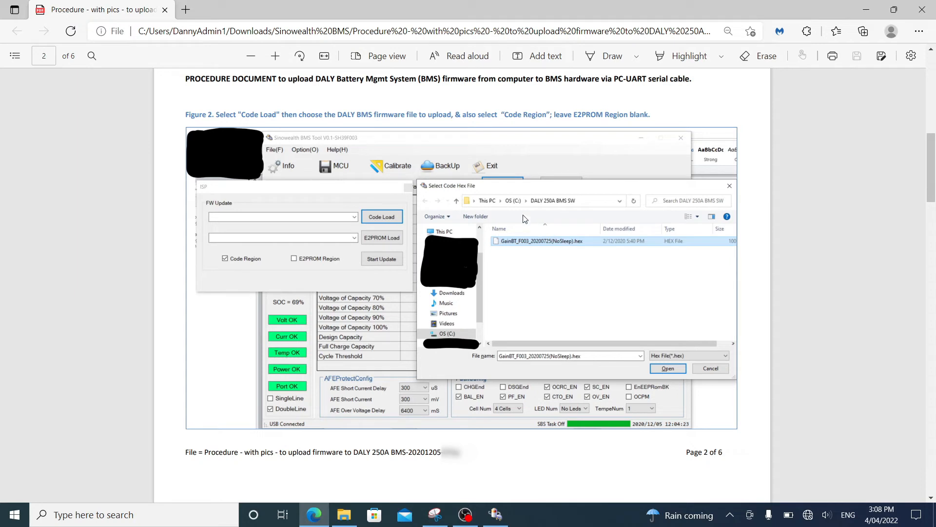
pyautogui.moveTo(571, 238)
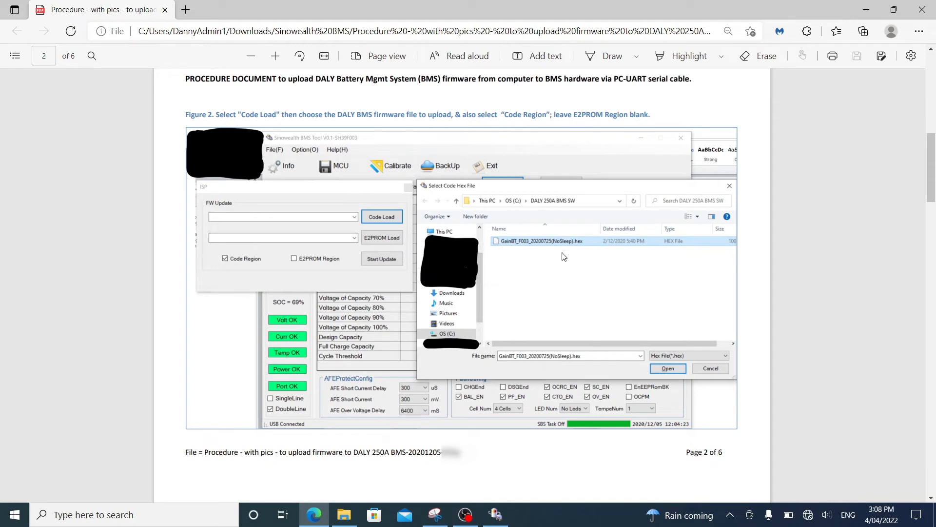
pyautogui.moveTo(606, 242)
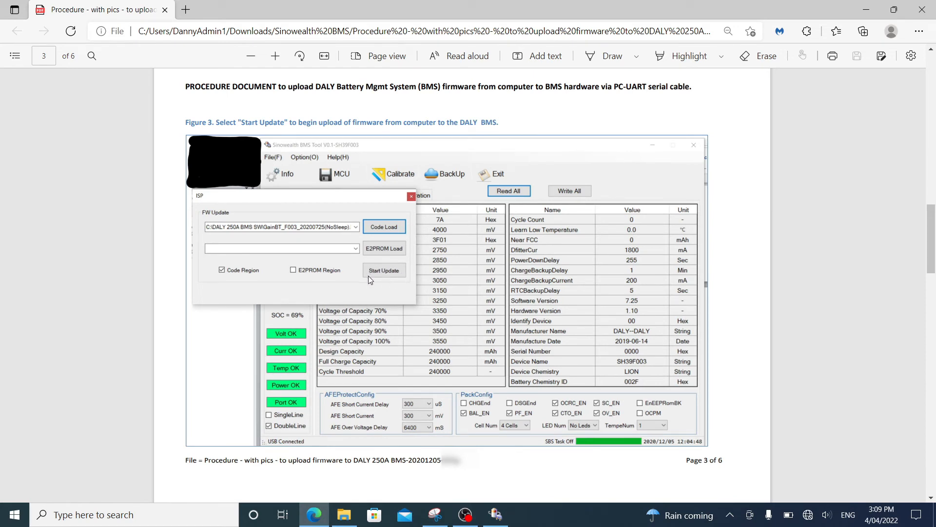
pyautogui.moveTo(379, 267)
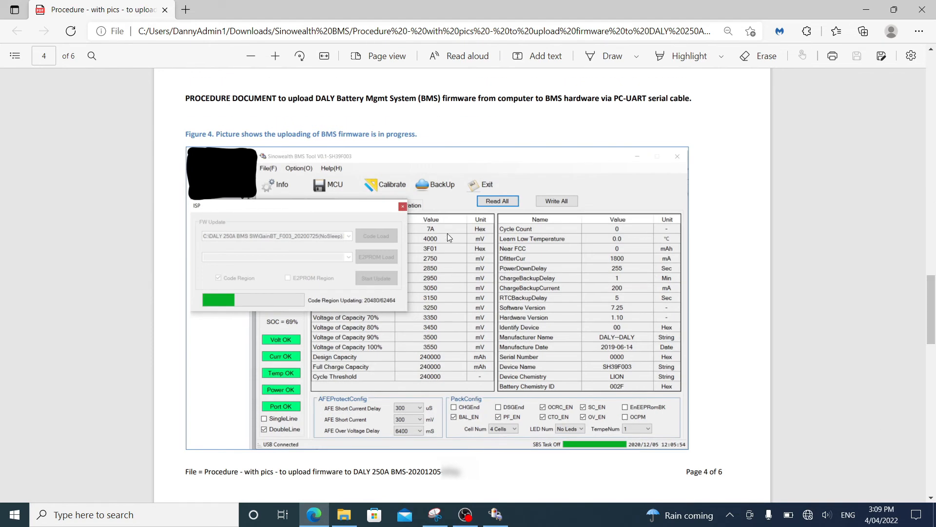
pyautogui.moveTo(219, 311)
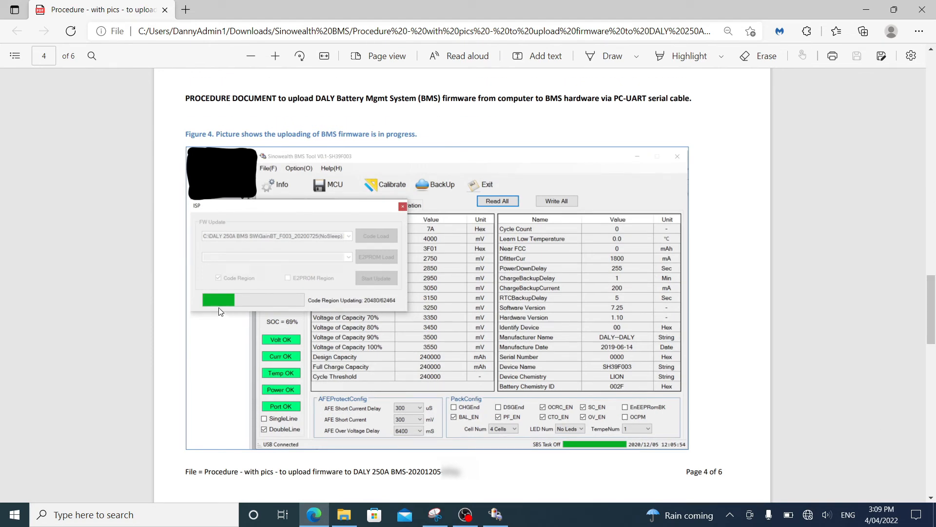
pyautogui.moveTo(317, 308)
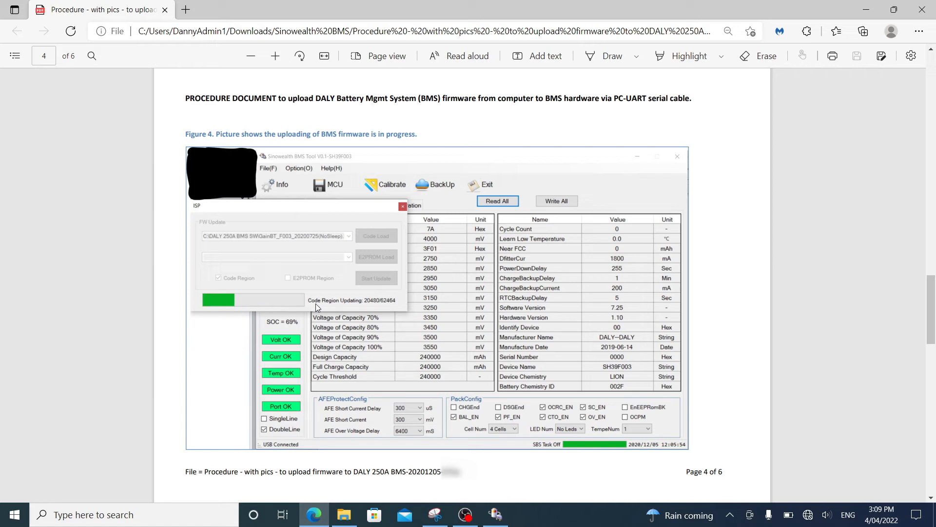
pyautogui.moveTo(361, 307)
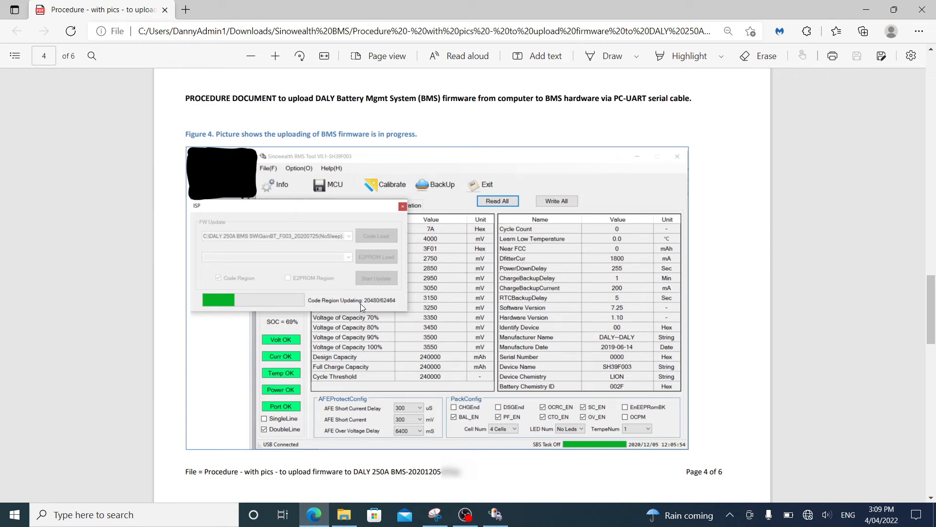
pyautogui.moveTo(731, 344)
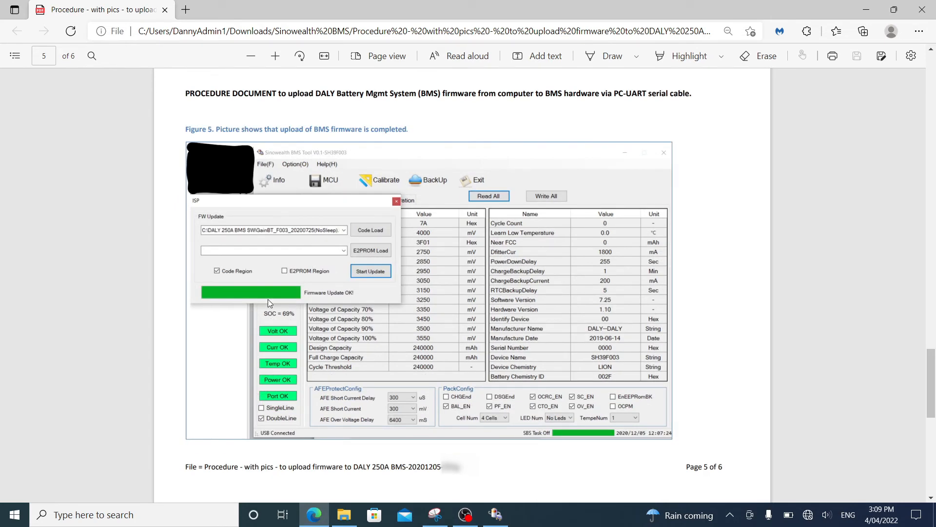
pyautogui.moveTo(287, 299)
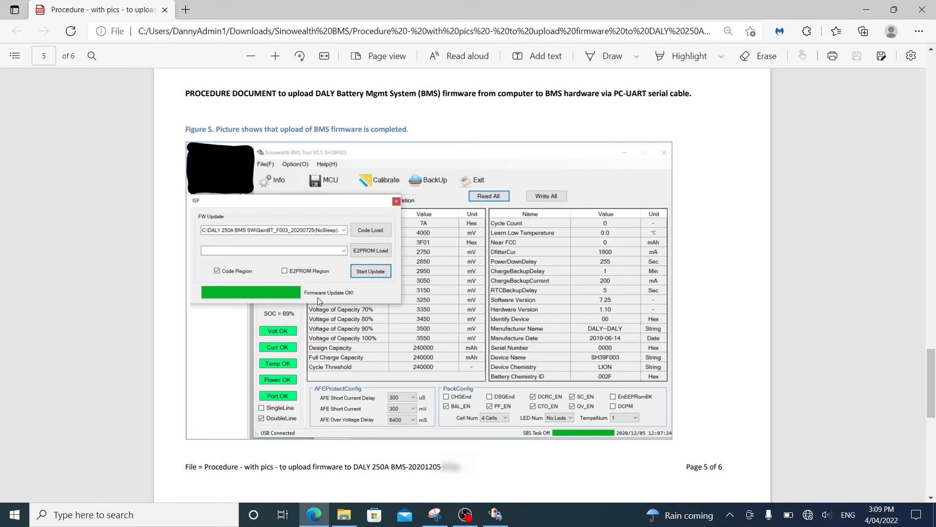
pyautogui.moveTo(649, 346)
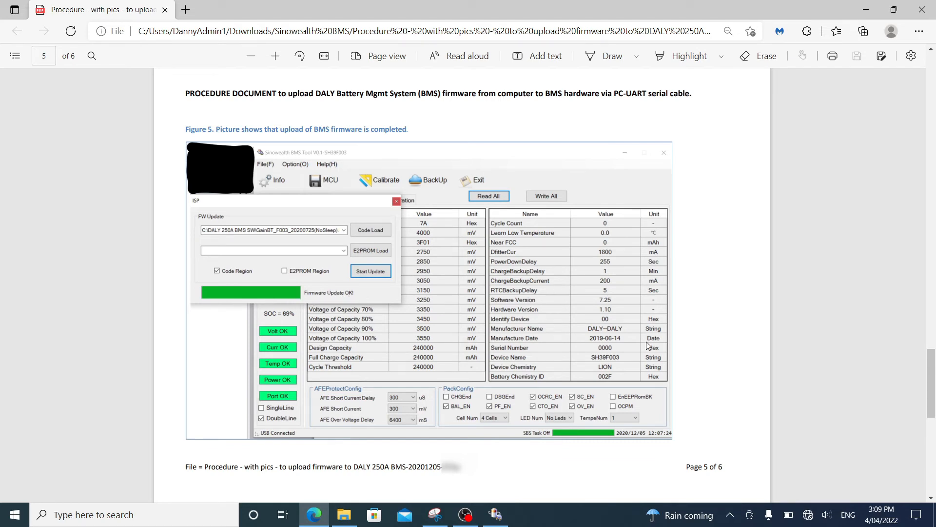